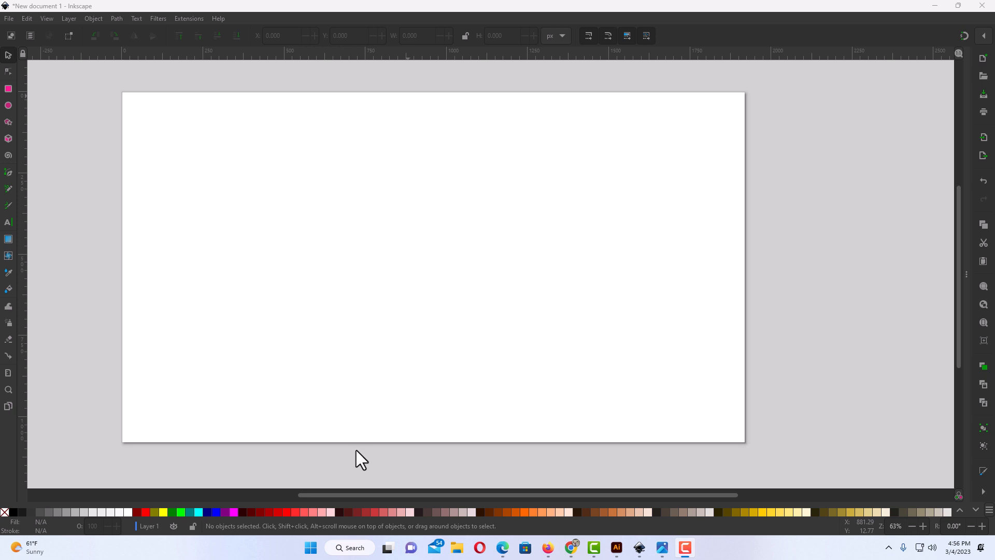
mouse_move(235, 416)
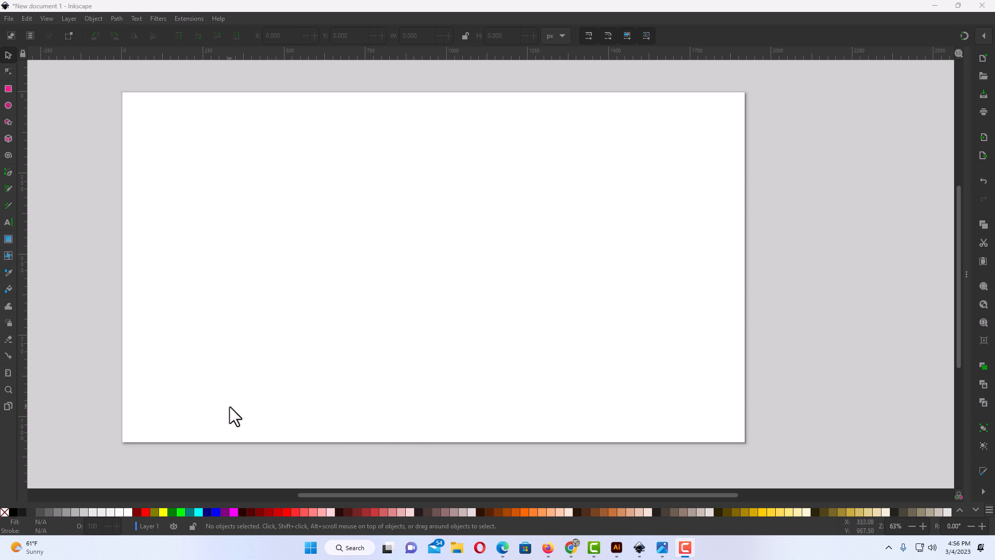
mouse_move(363, 418)
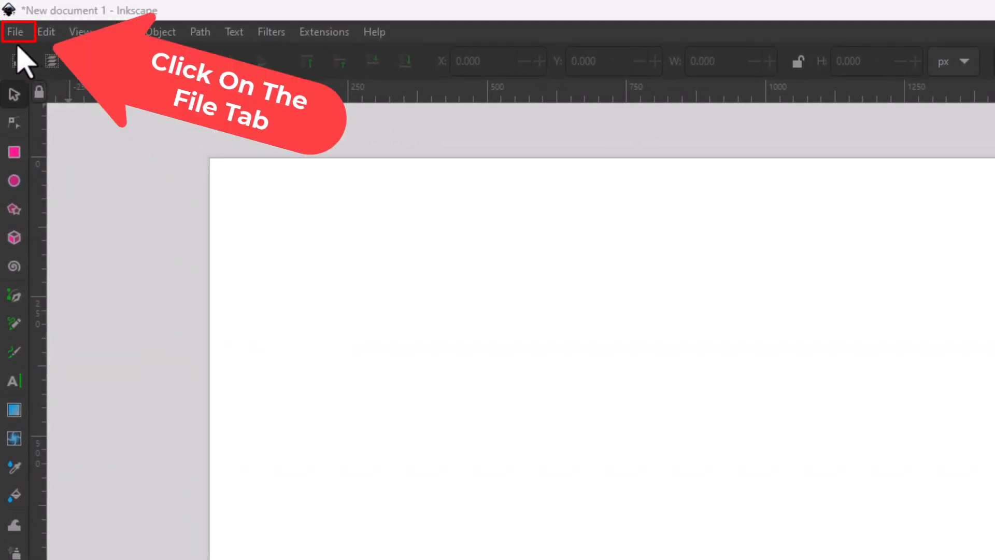
Step: Bring up the File menu over the blank new document
click(16, 33)
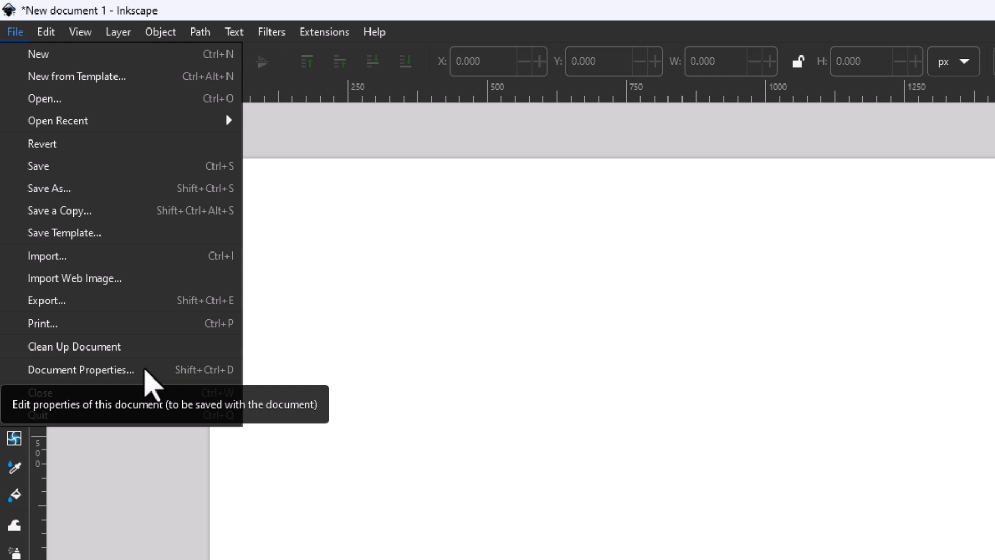
Step: In Document Properties, switch the page to portrait (1080 wide by 1920 tall) and return to the canvas
click(80, 369)
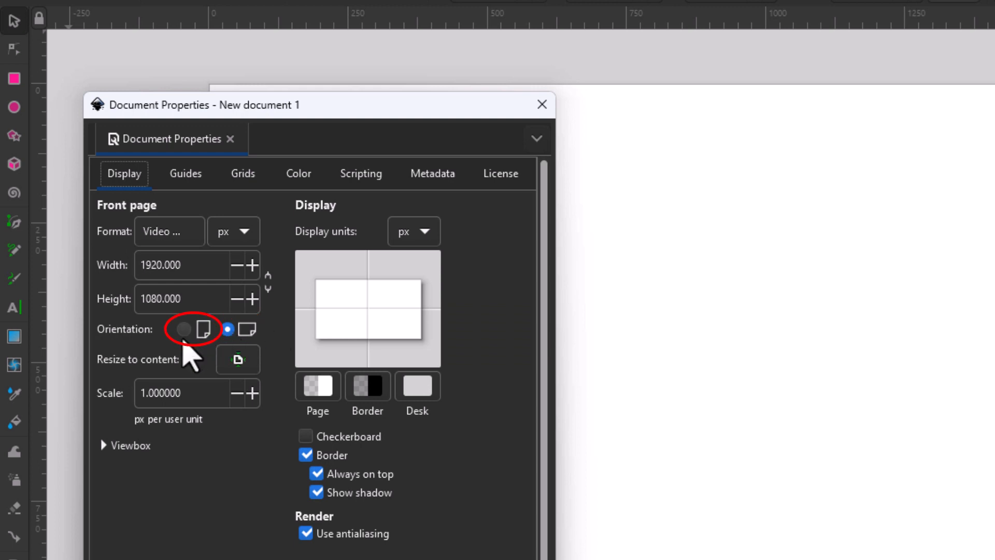
click(184, 329)
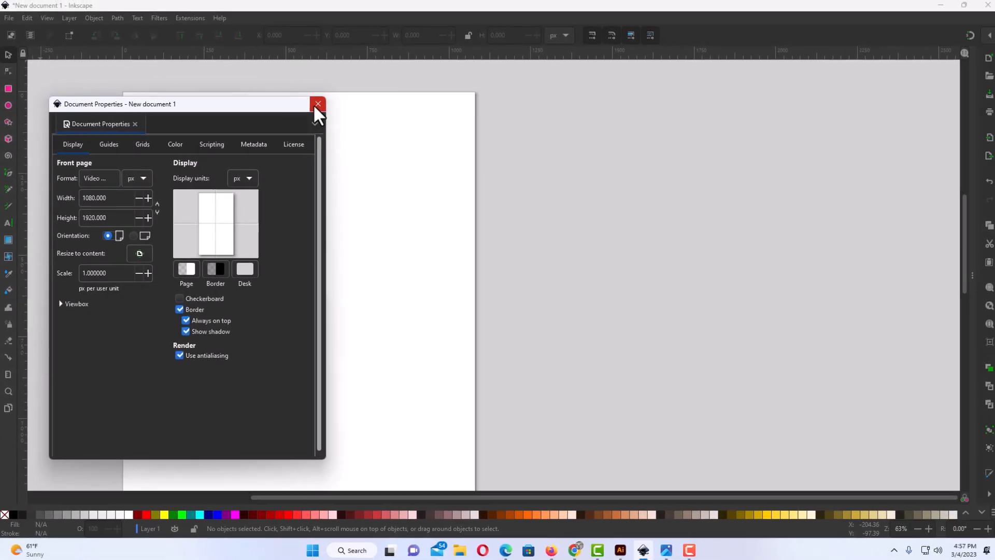
click(317, 104)
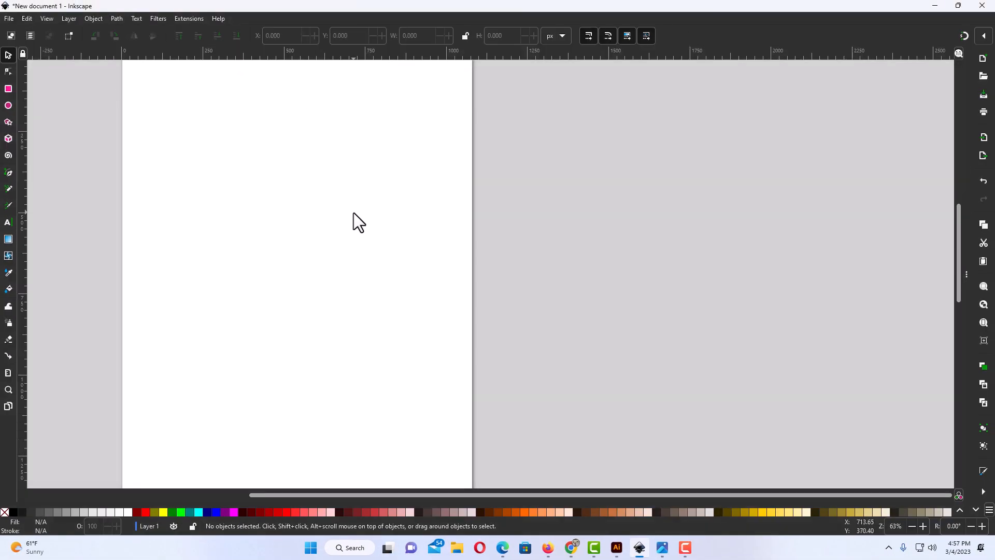